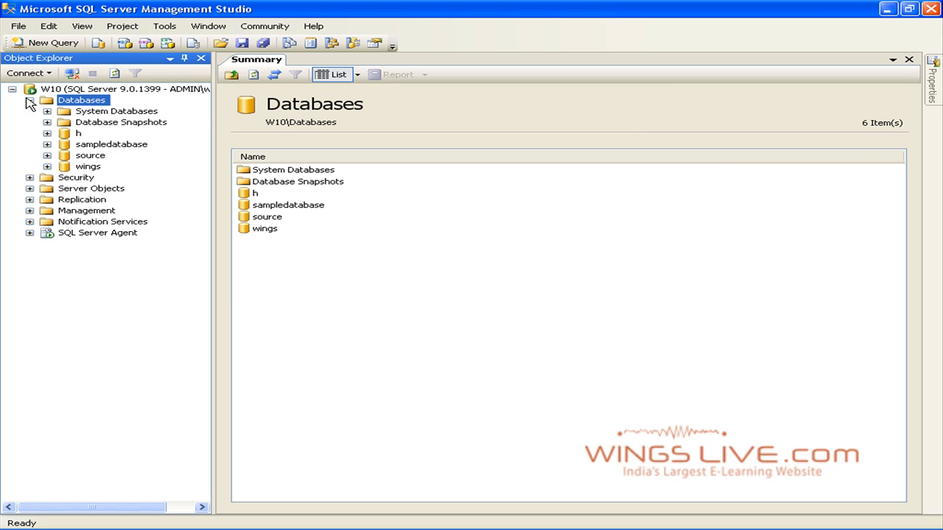
- Expand wings > Programmability and start a New Stored Procedure from Stored Procedures
left_click(48, 166)
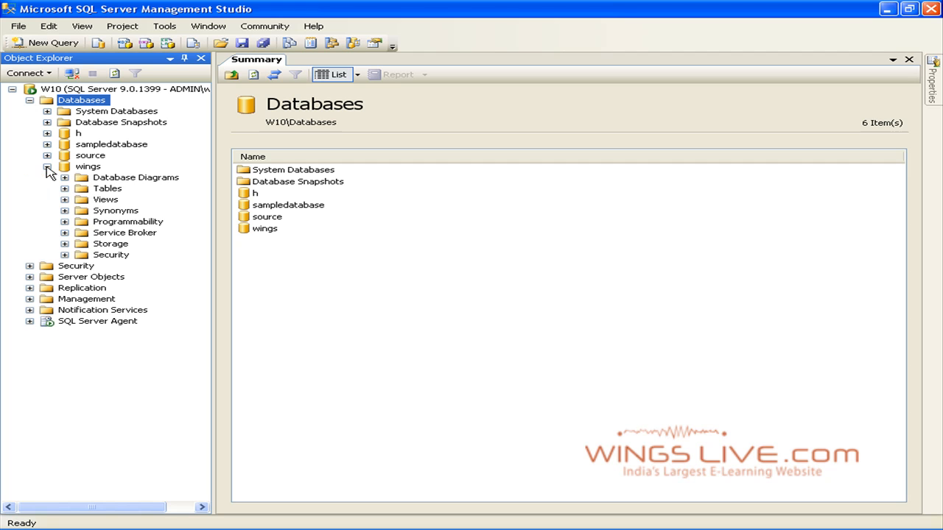
left_click(47, 166)
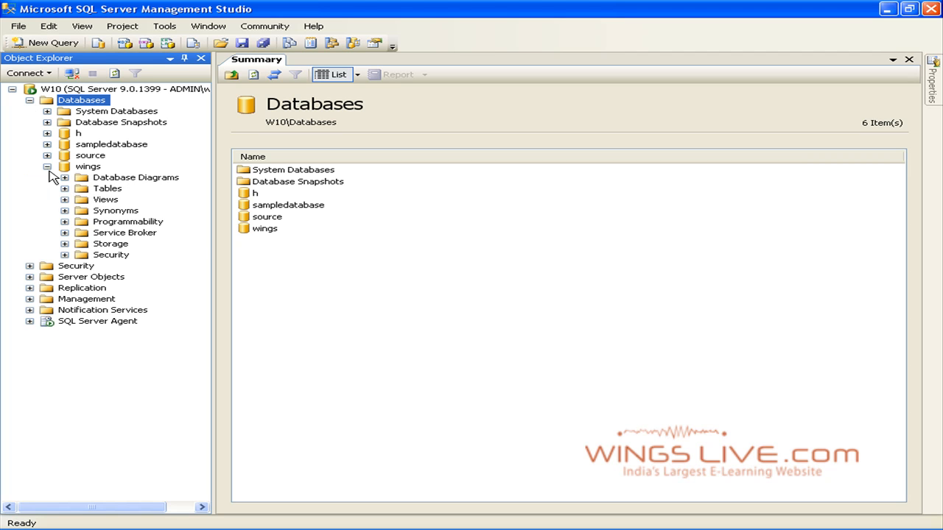
left_click(65, 221)
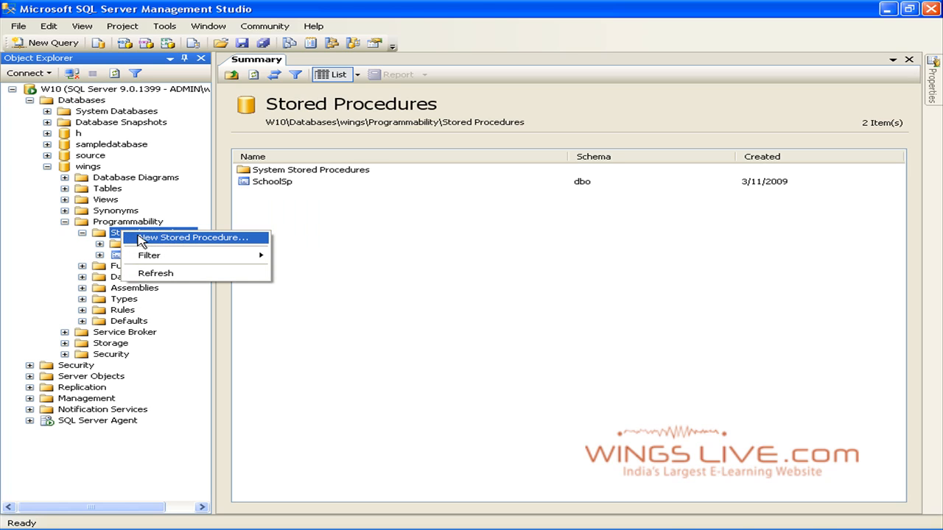
left_click(193, 238)
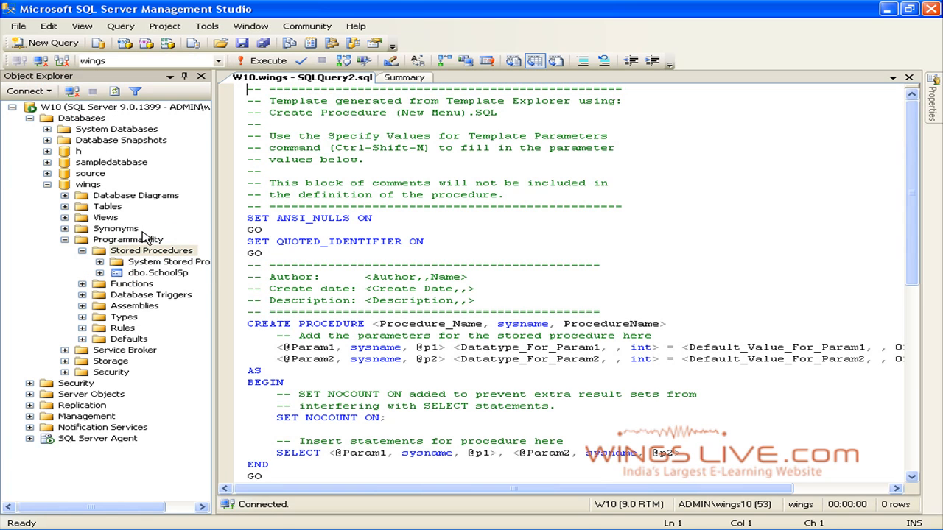
mouse_move(251, 90)
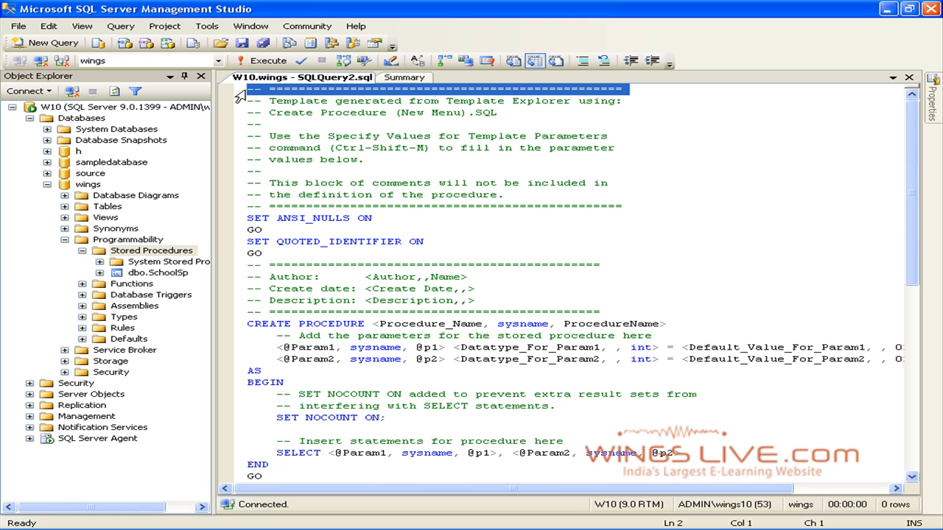
- Focus the stored procedure template text in the query editor
left_click(120, 26)
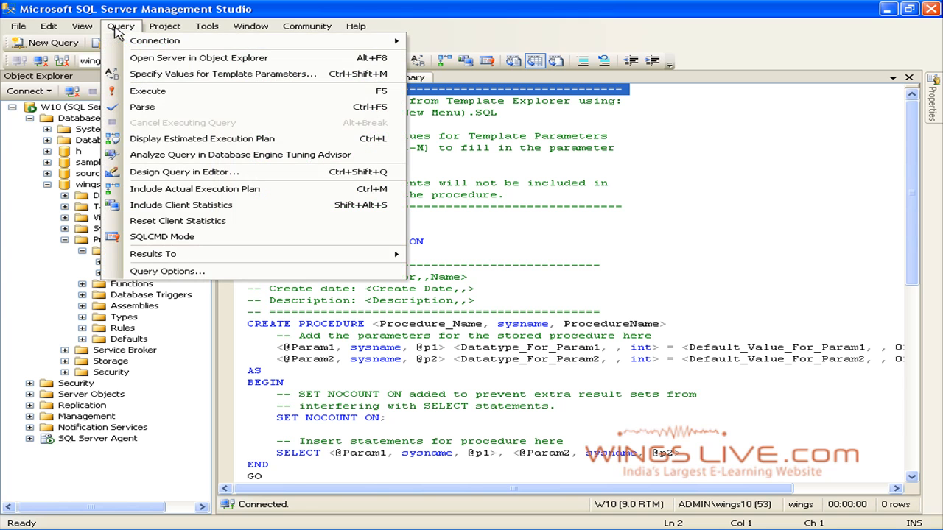
left_click(223, 73)
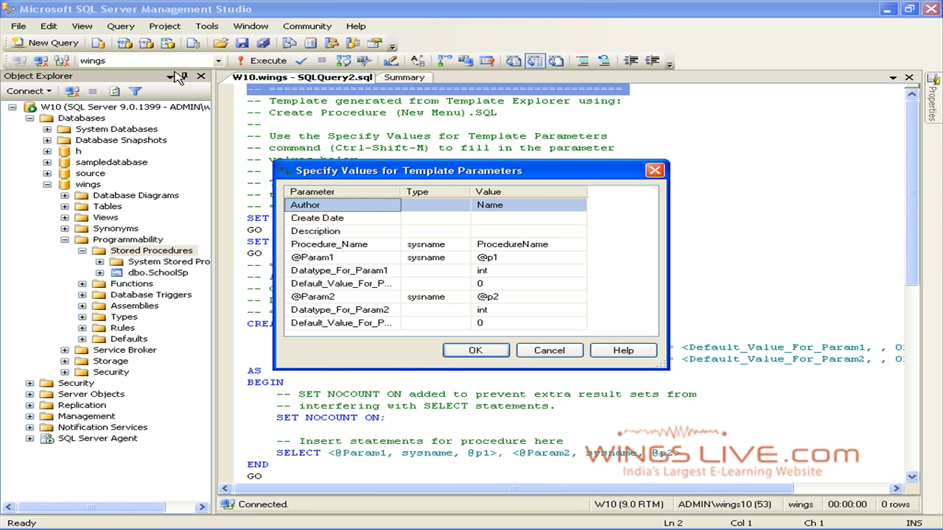
left_click(529, 244)
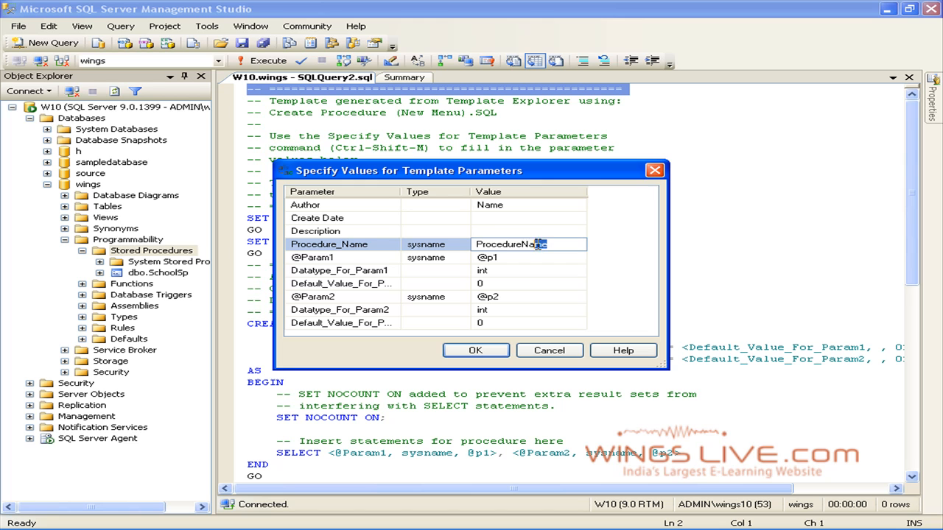
type("My")
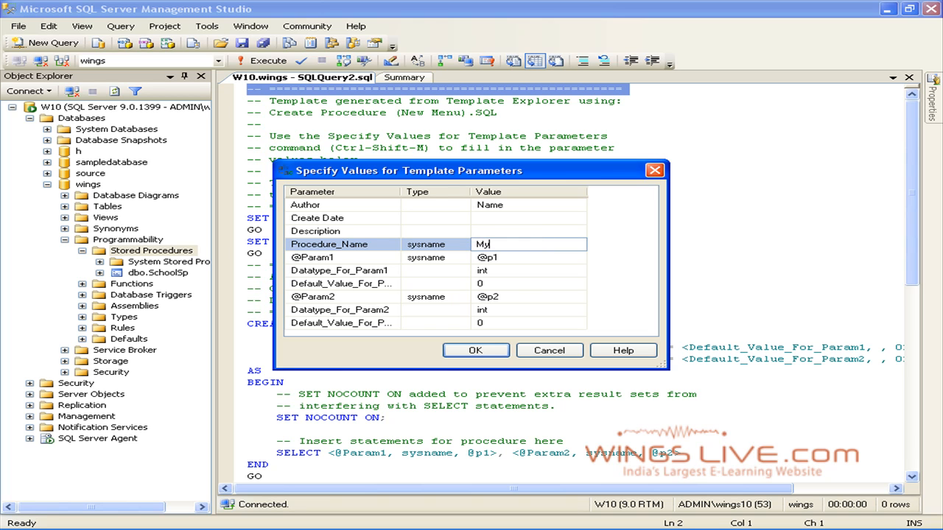
type("Pro")
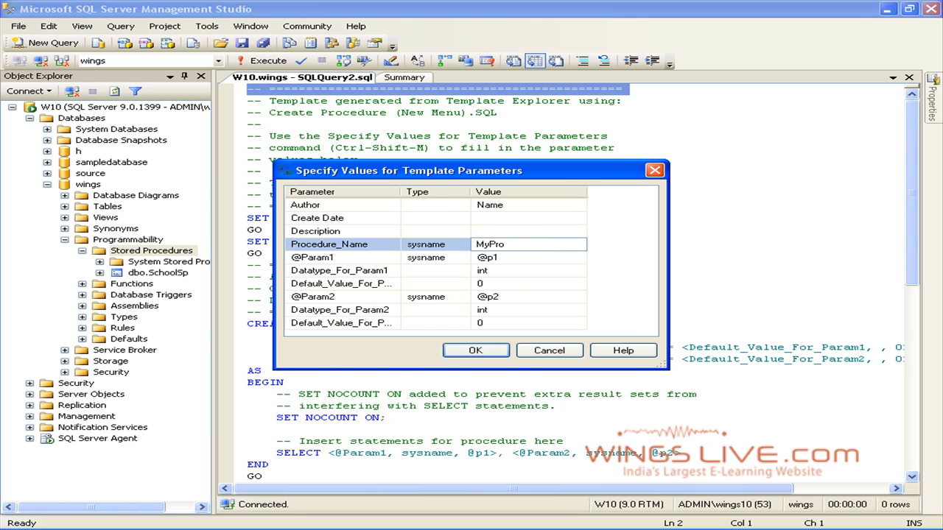
left_click(528, 257)
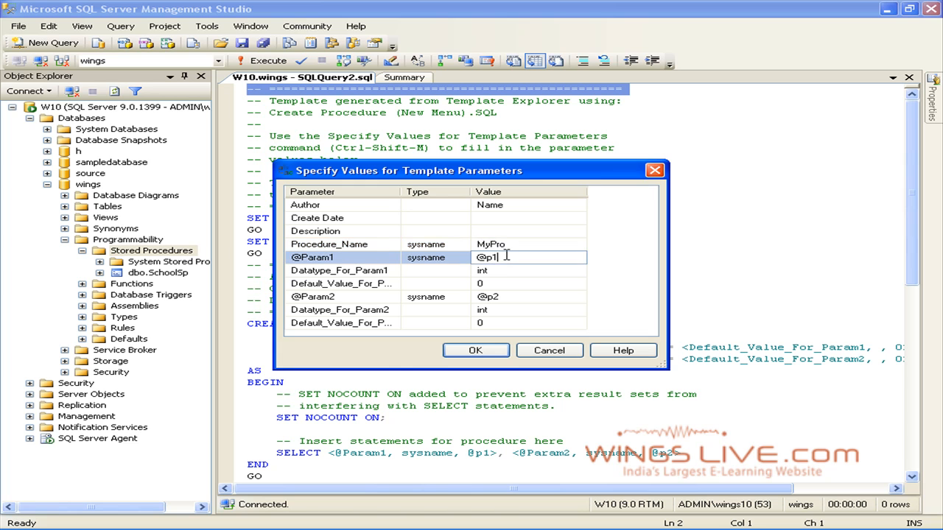
type("@spnumber")
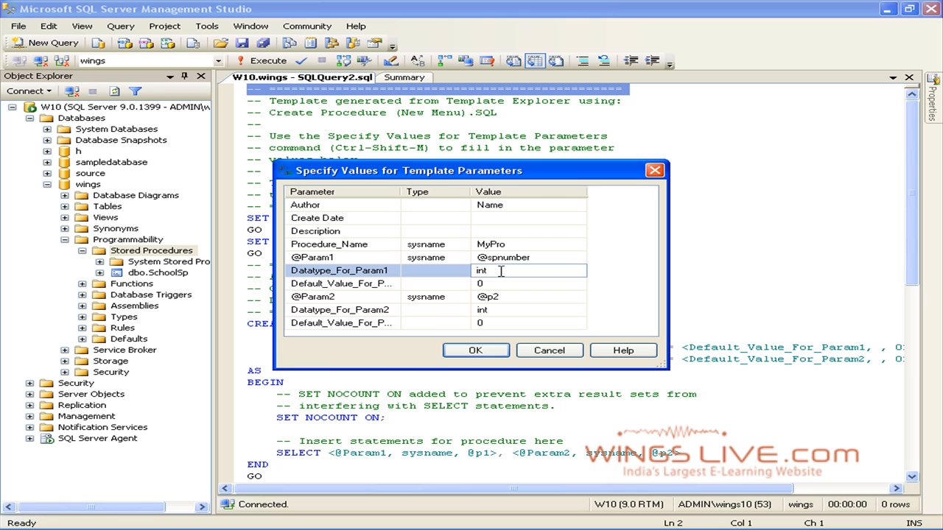
mouse_move(475, 351)
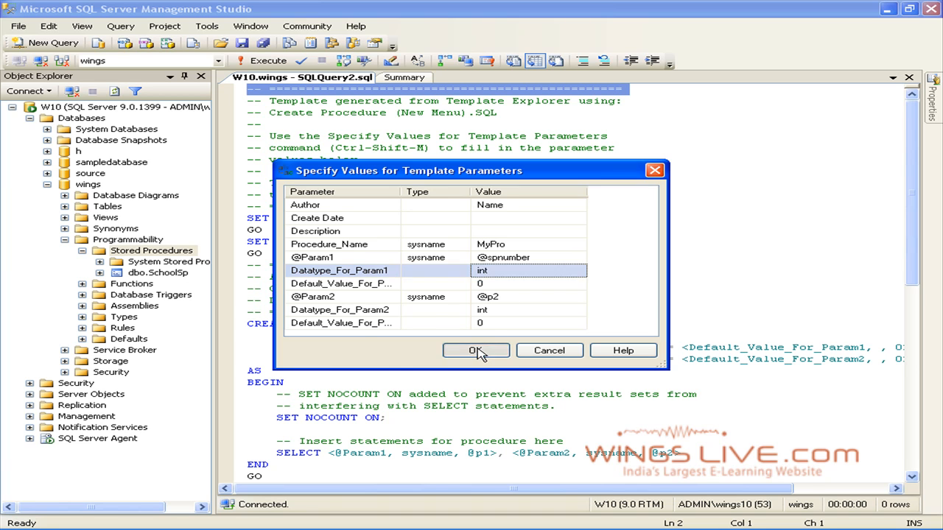
left_click(475, 350)
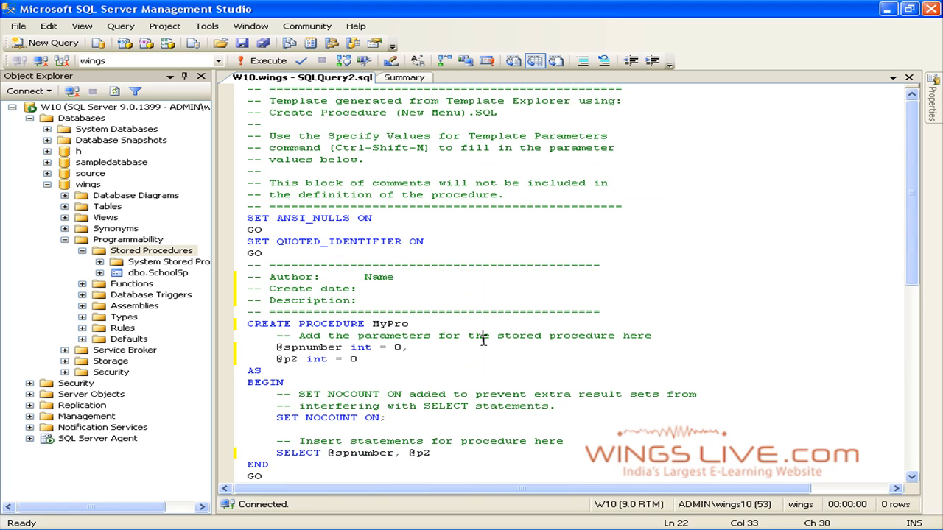
scroll("down", 3)
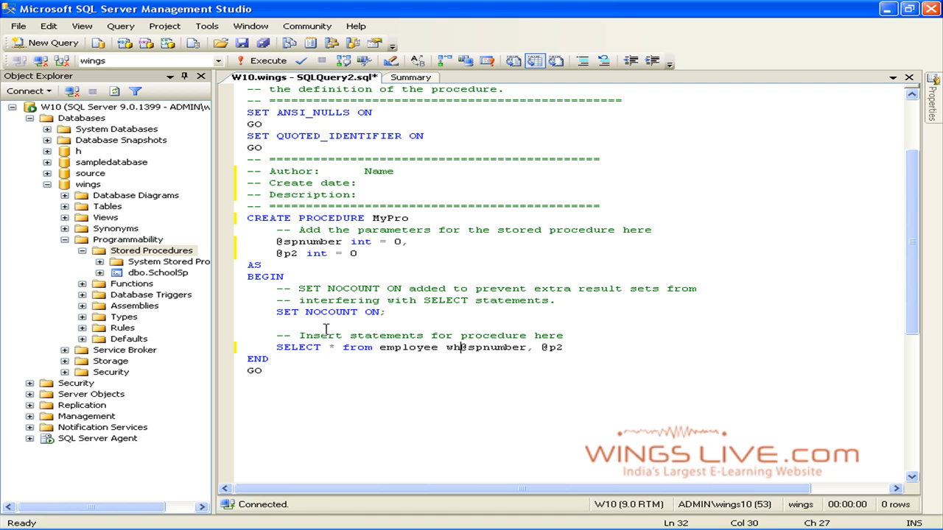
type("number=")
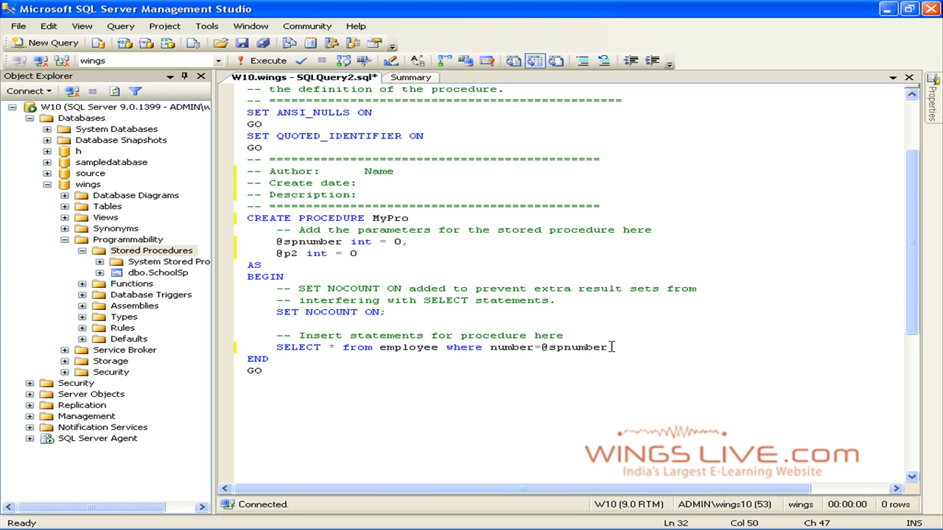
left_click(120, 26)
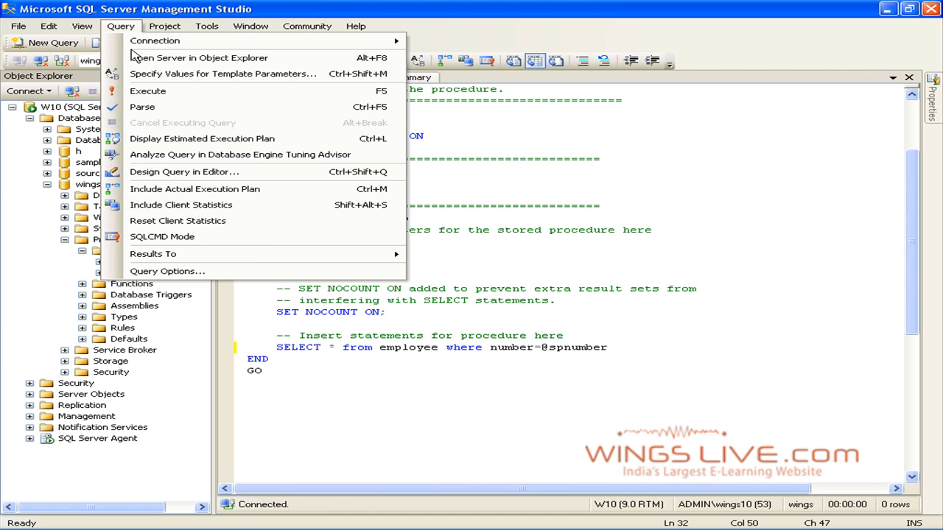
left_click(147, 91)
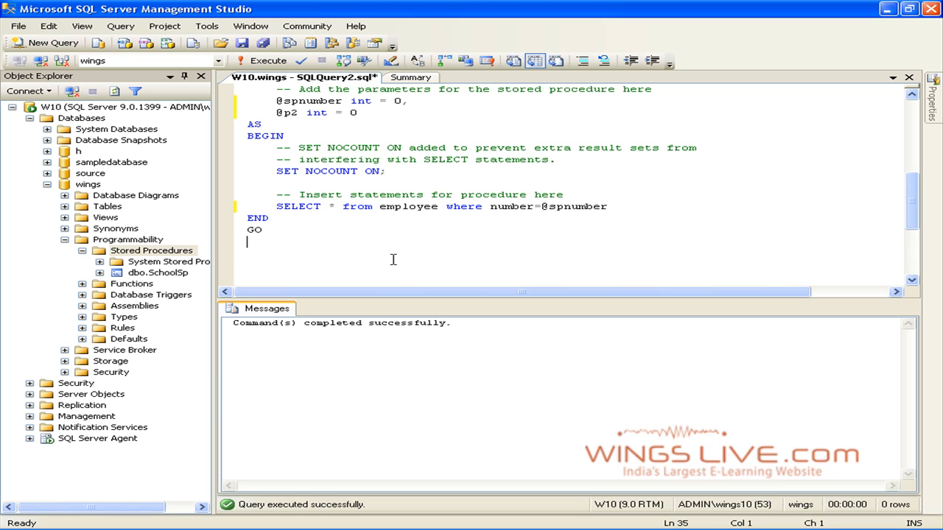
- Type 'execute MyPro 1' on a new line below the procedure
type("e")
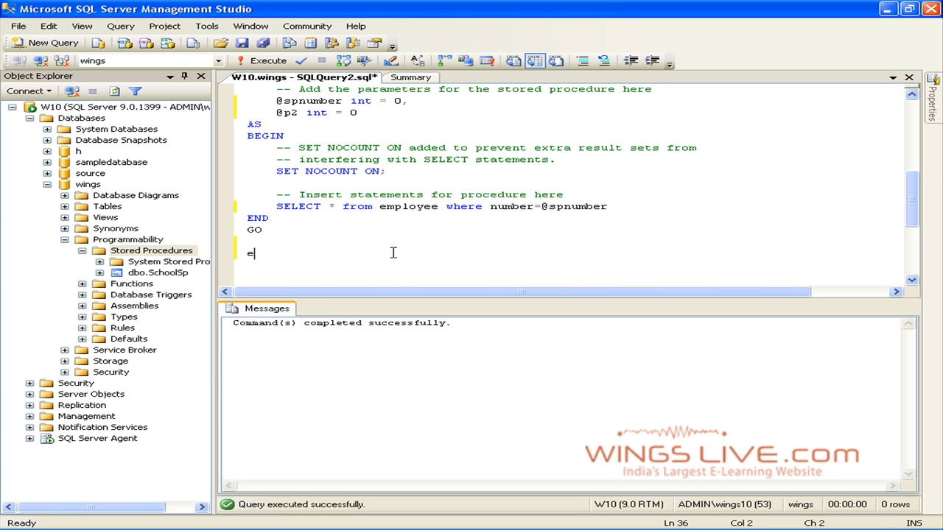
type("xecute M")
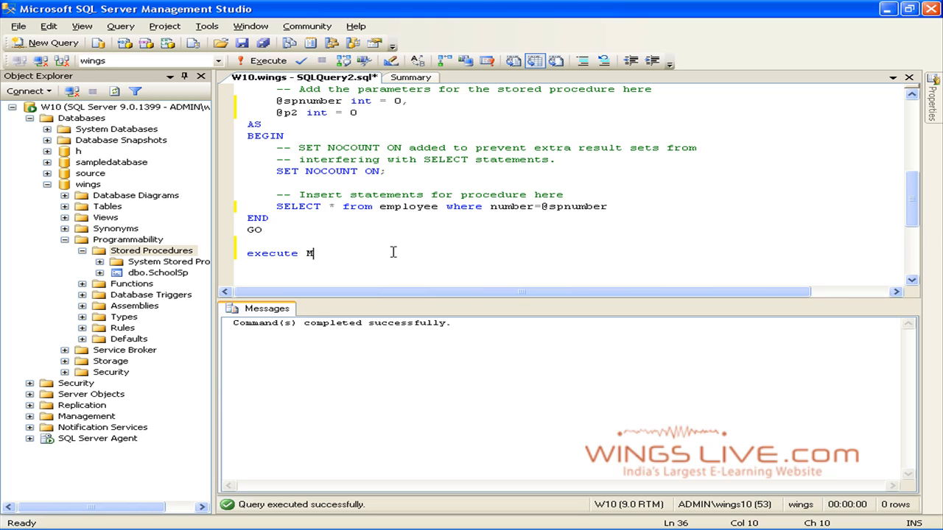
type("yPro 1")
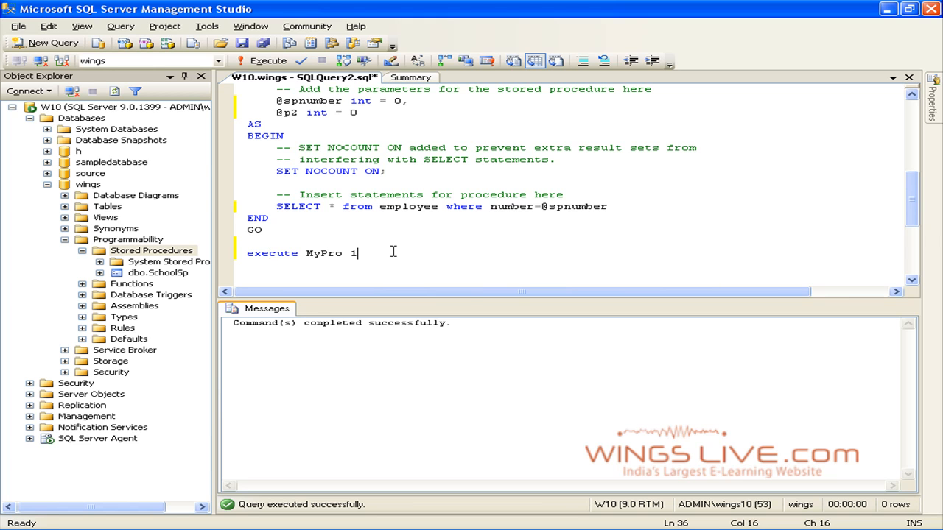